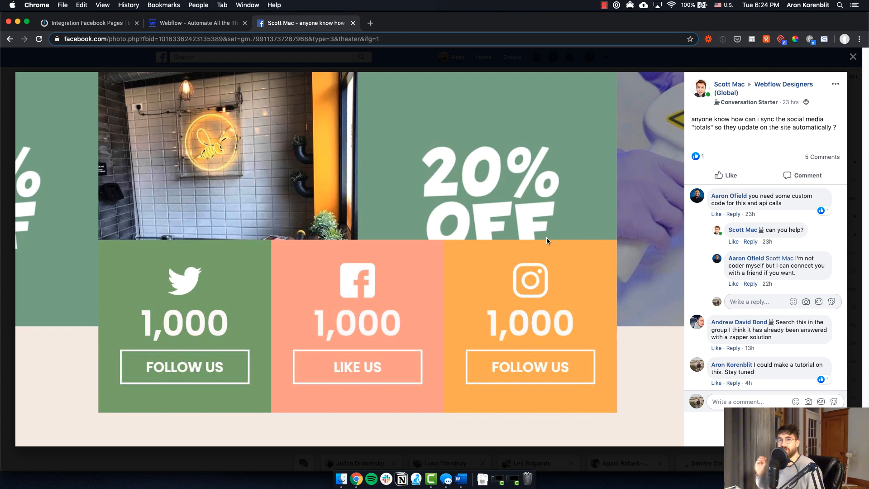
mouse_move(695, 136)
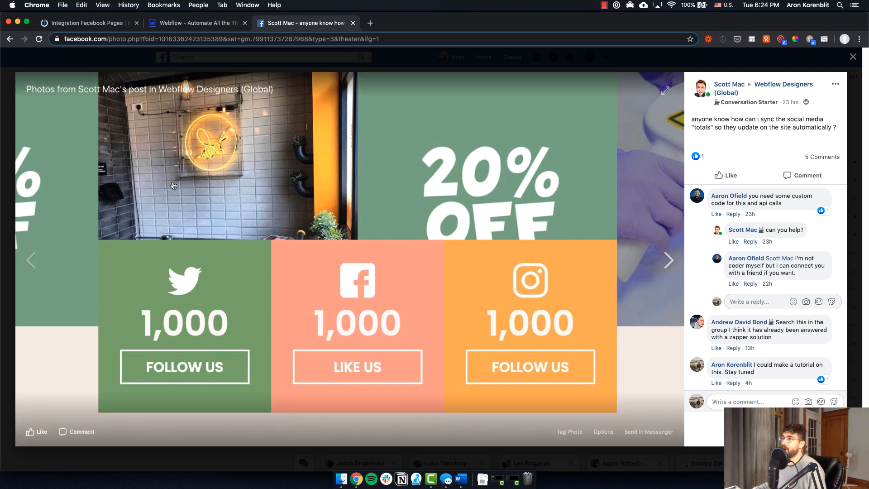
mouse_move(229, 274)
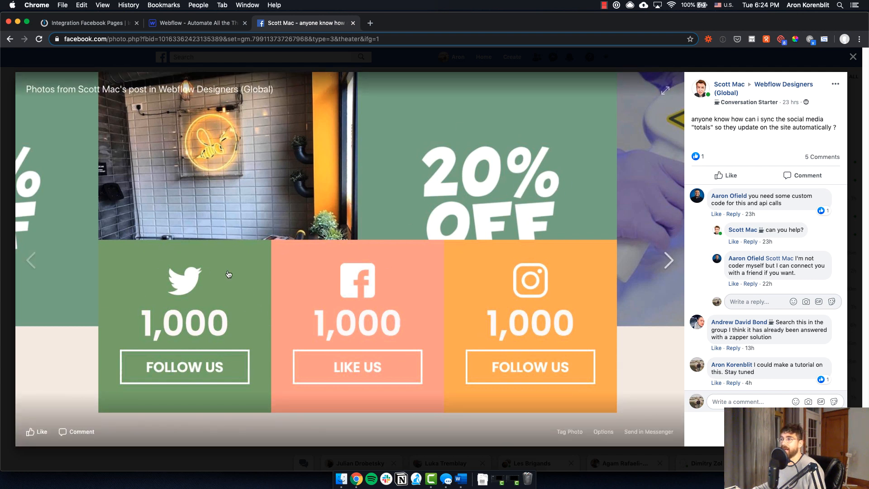
mouse_move(471, 290)
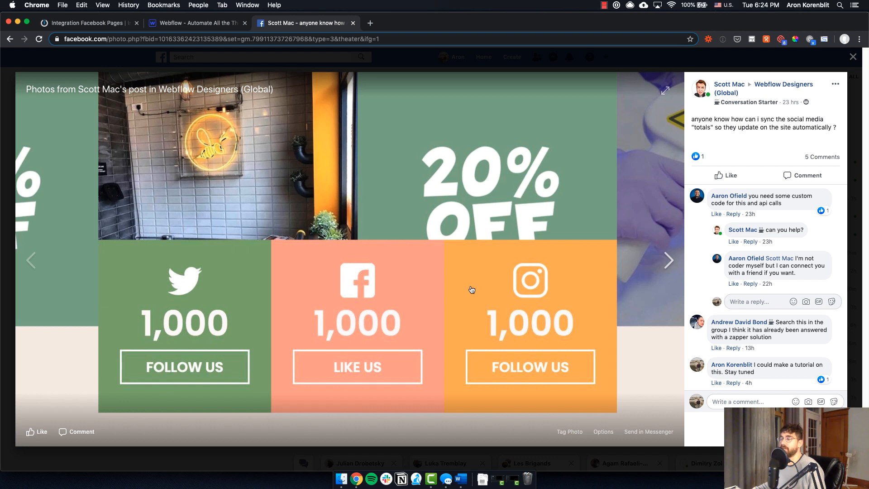
mouse_move(263, 329)
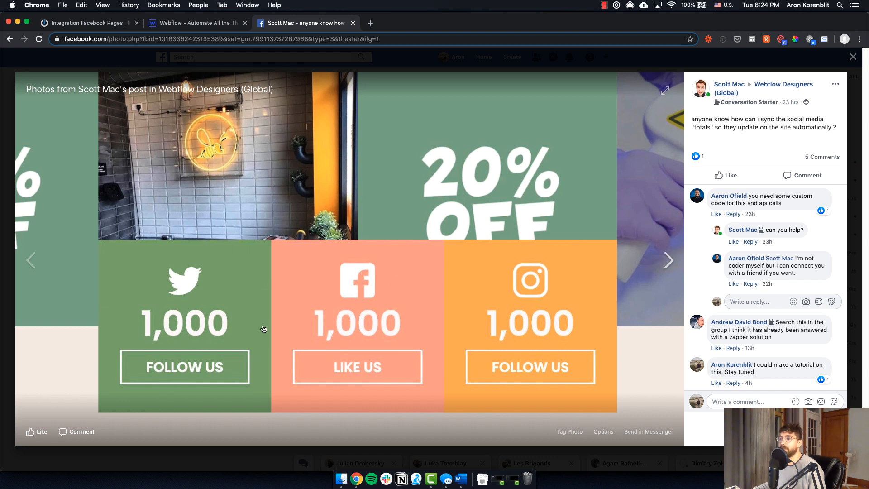
mouse_move(183, 281)
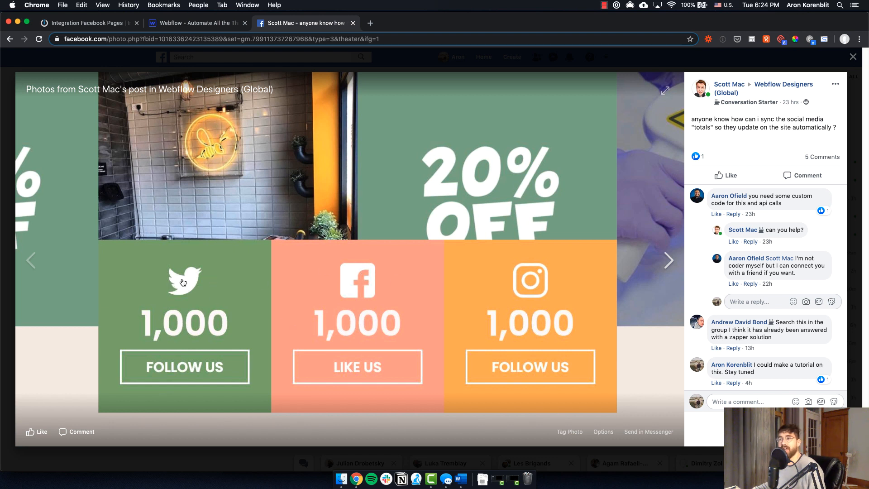
mouse_move(360, 255)
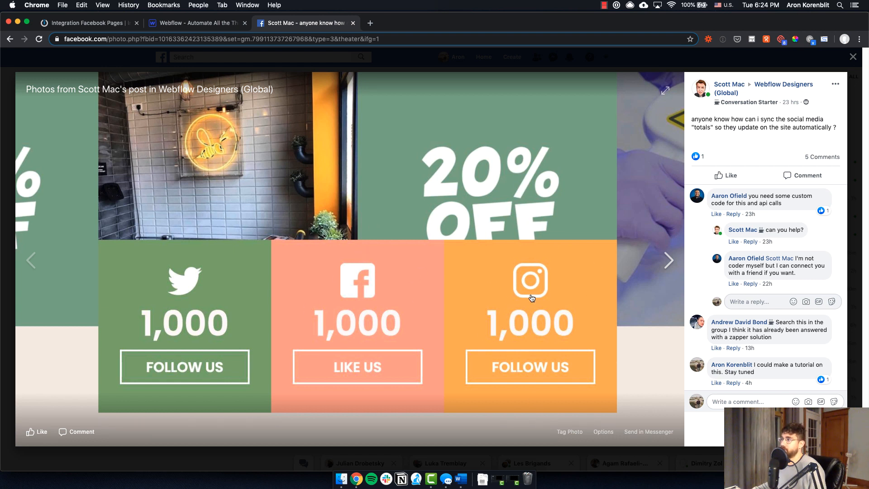
mouse_move(394, 217)
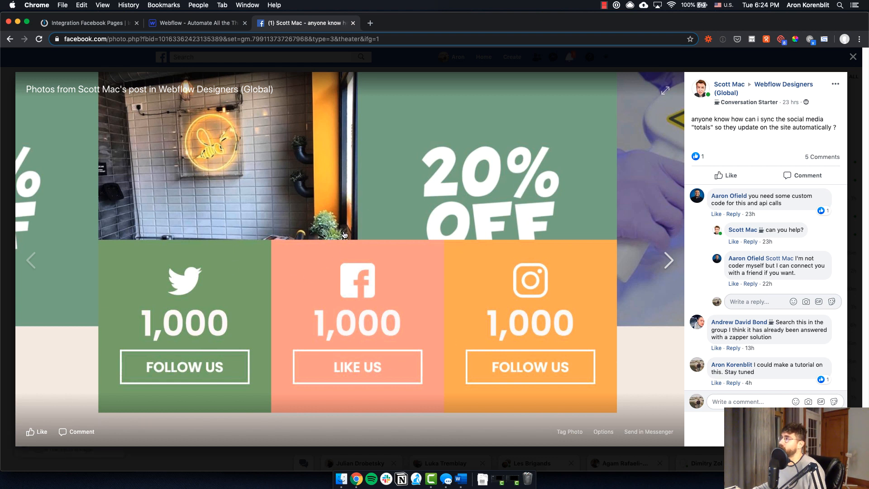
mouse_move(524, 197)
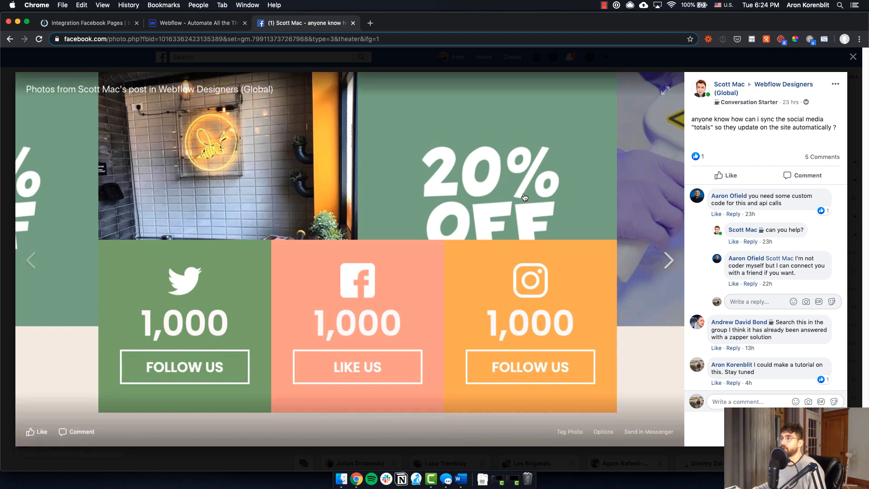
mouse_move(376, 223)
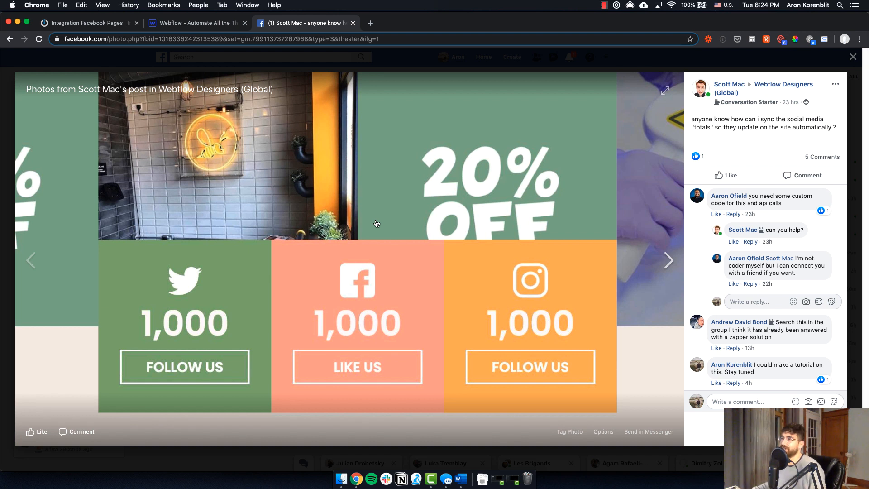
mouse_move(251, 315)
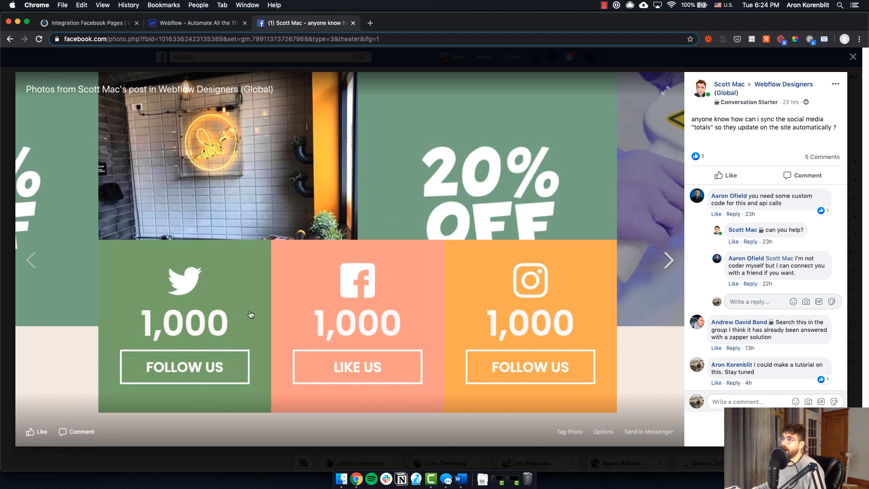
mouse_move(259, 287)
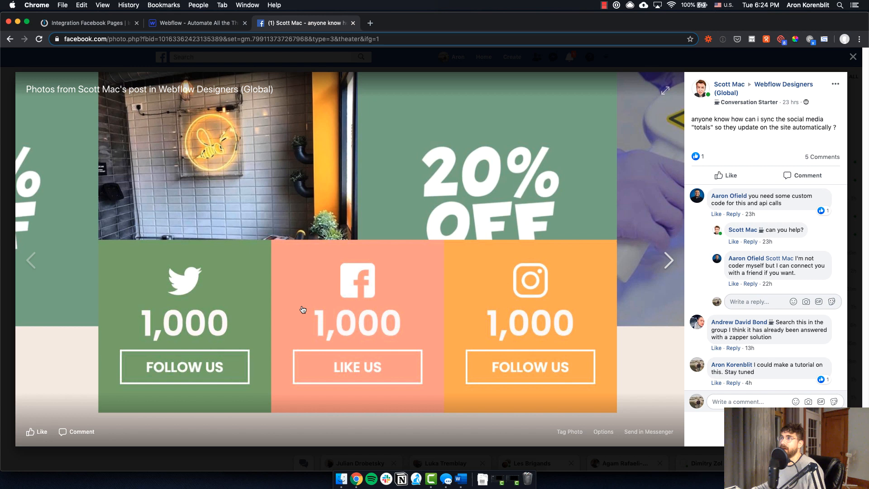
mouse_move(289, 125)
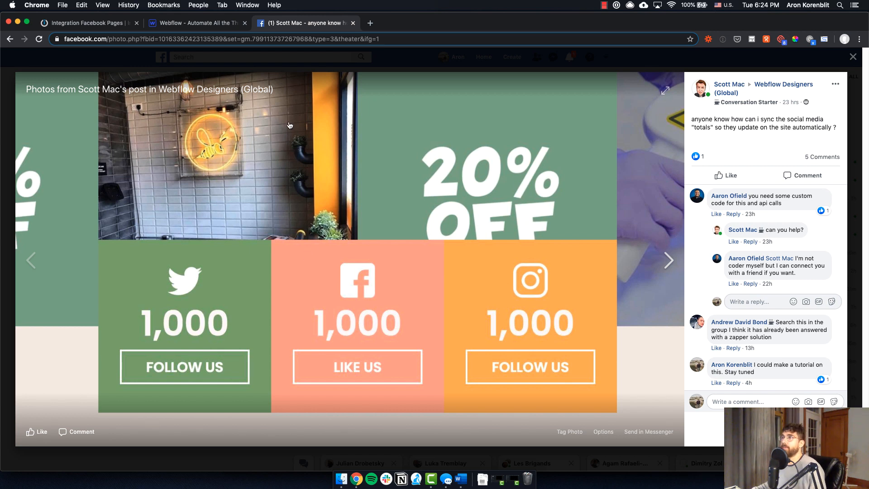
Review the Followers collection's Twitter (10) and Facebook (0) items in Webflow.
left_click(196, 23)
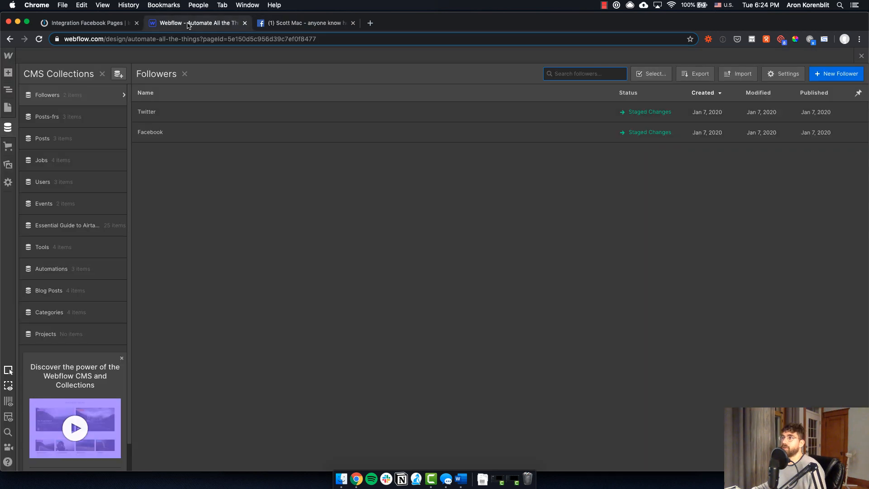
mouse_move(65, 72)
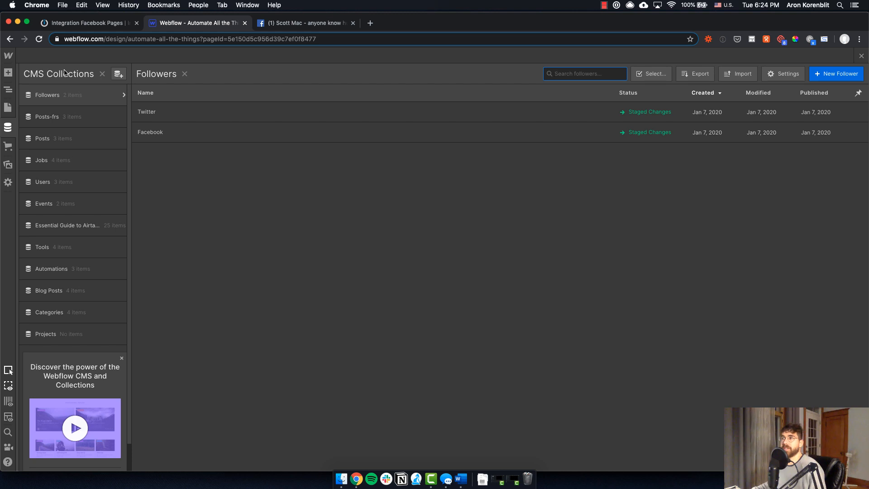
mouse_move(174, 108)
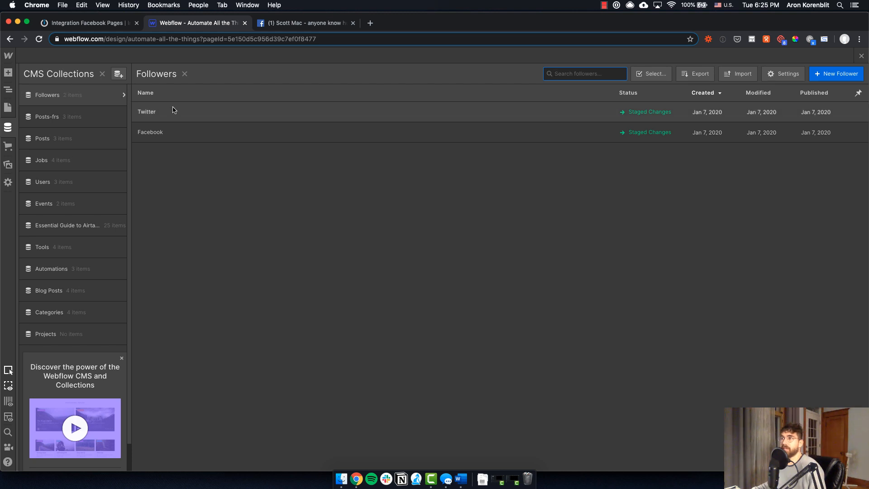
left_click(172, 112)
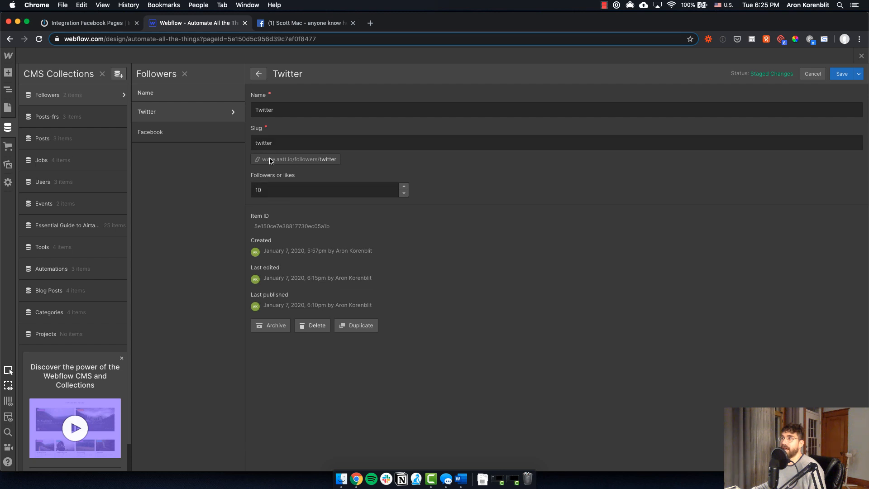
mouse_move(289, 181)
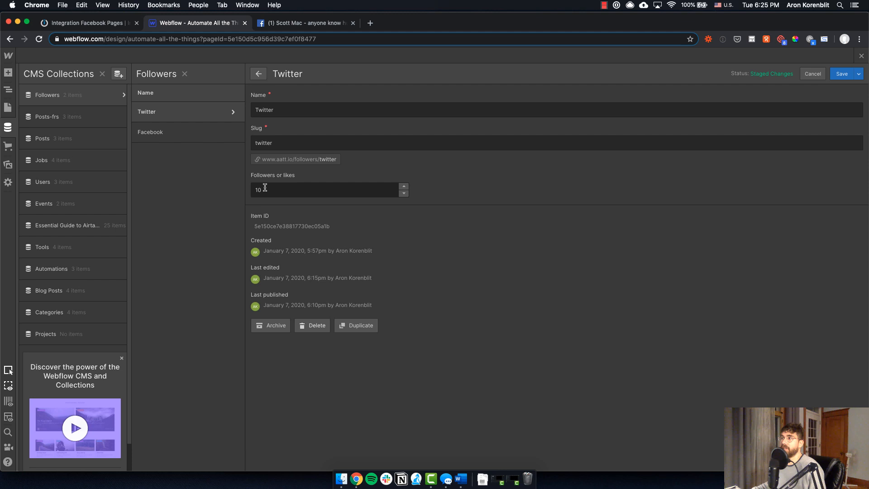
mouse_move(277, 110)
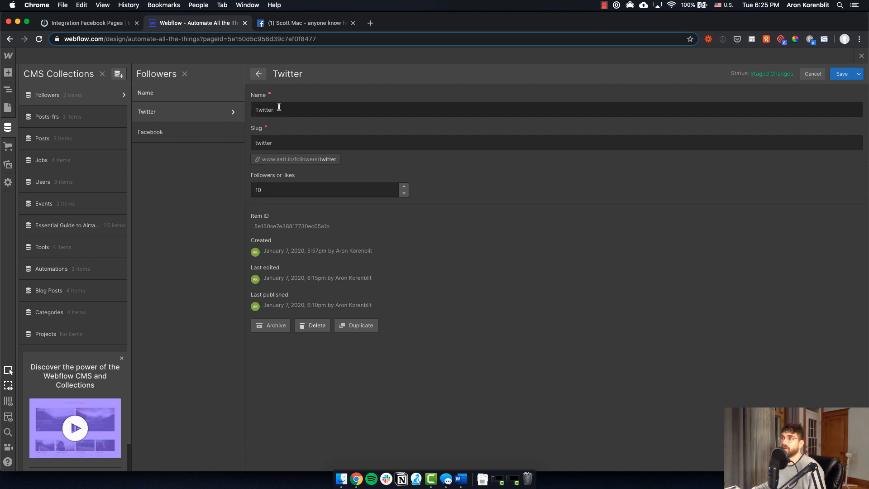
mouse_move(284, 177)
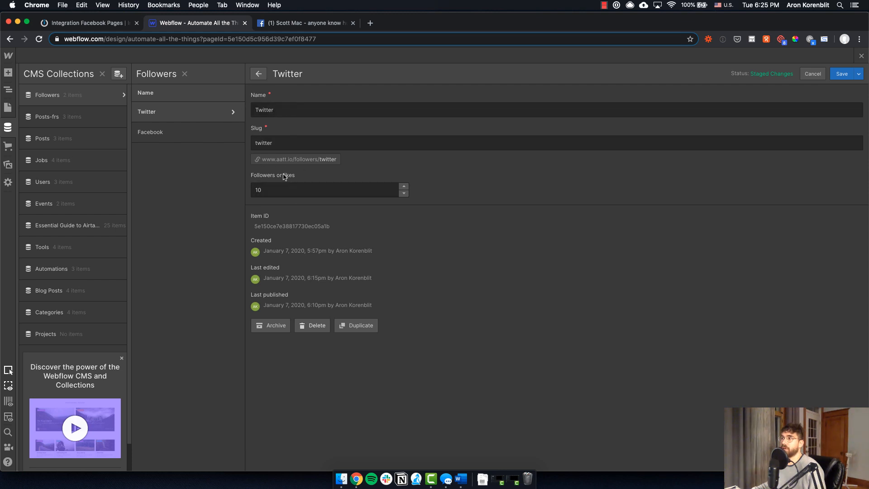
left_click(150, 132)
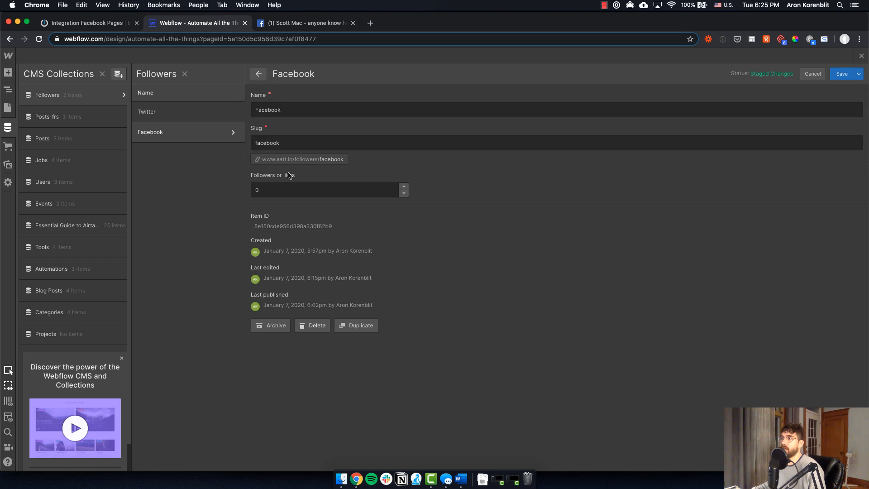
mouse_move(278, 181)
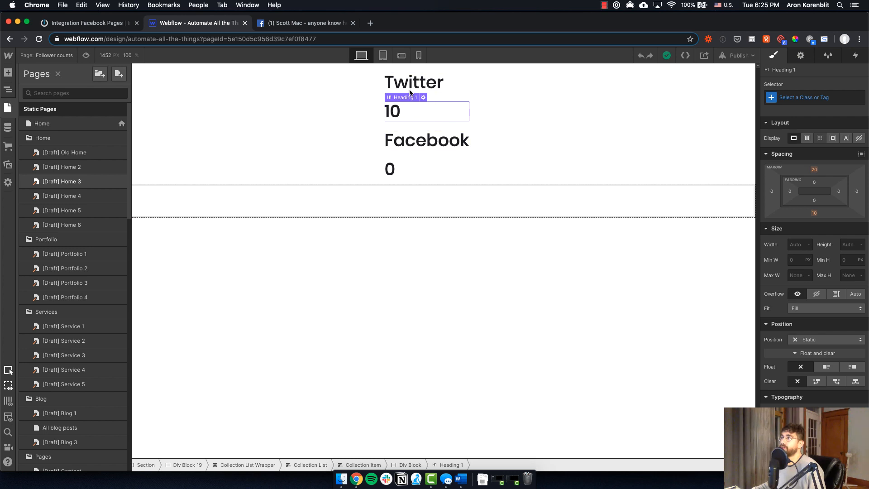
left_click(407, 168)
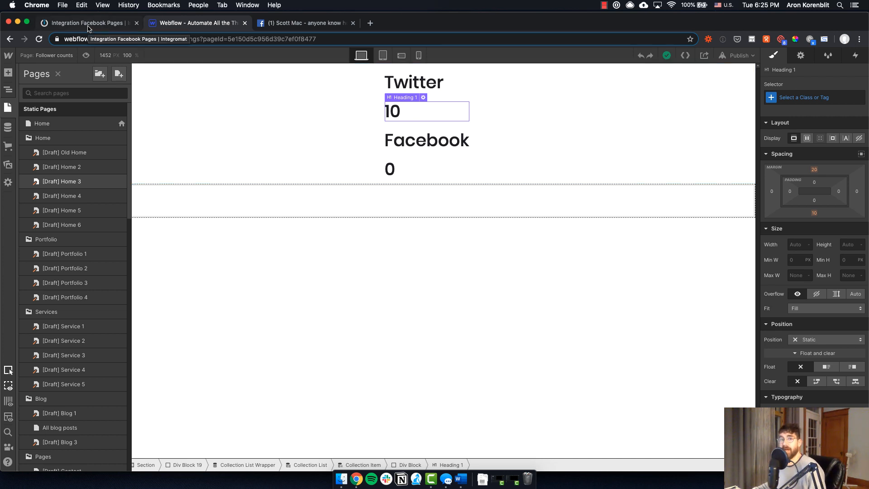
Show the 60-minute schedule settings of the Integration Facebook Pages scenario.
left_click(91, 23)
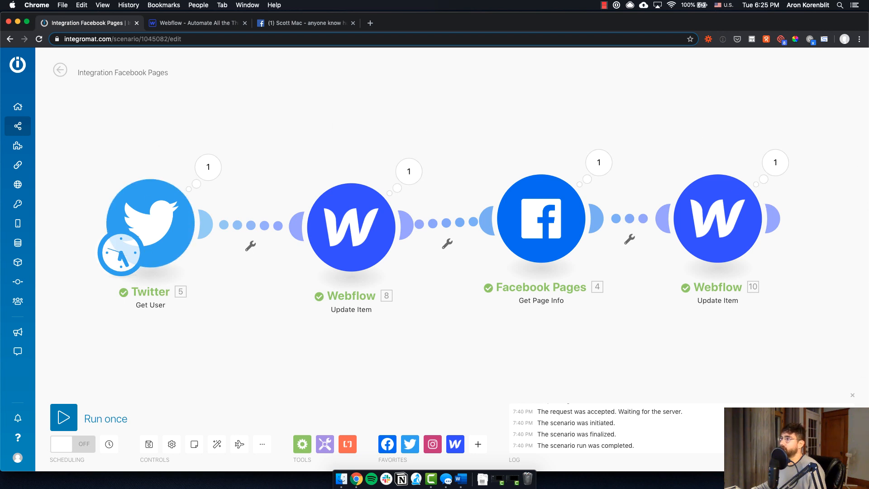
mouse_move(215, 348)
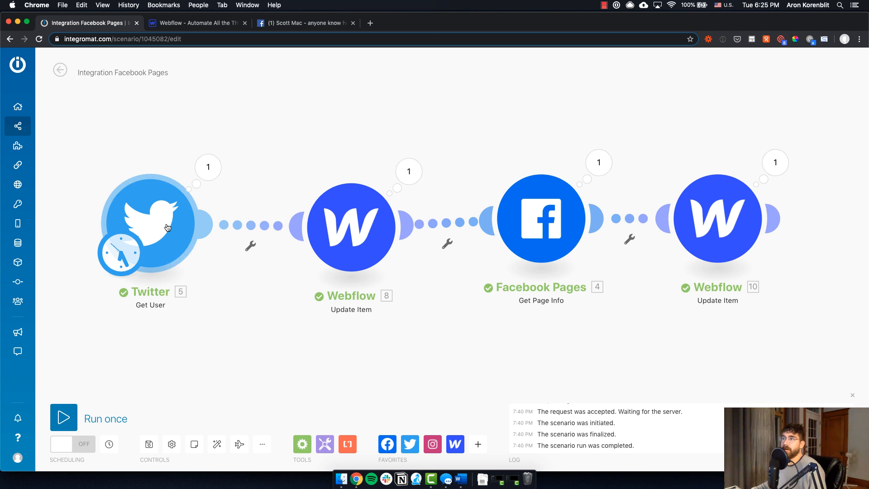
mouse_move(188, 234)
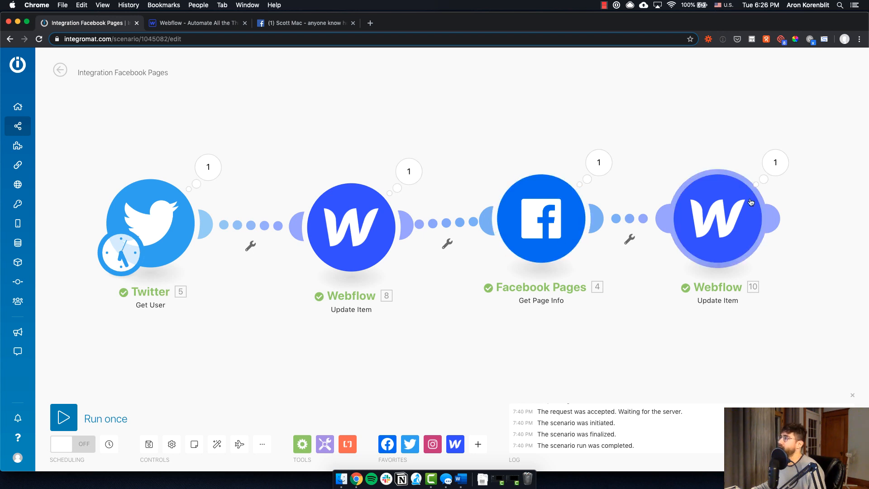
mouse_move(501, 272)
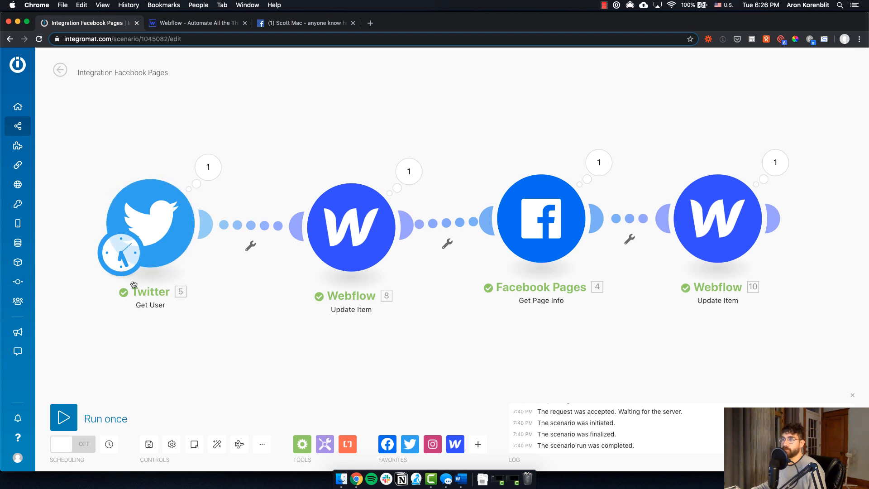
left_click(120, 253)
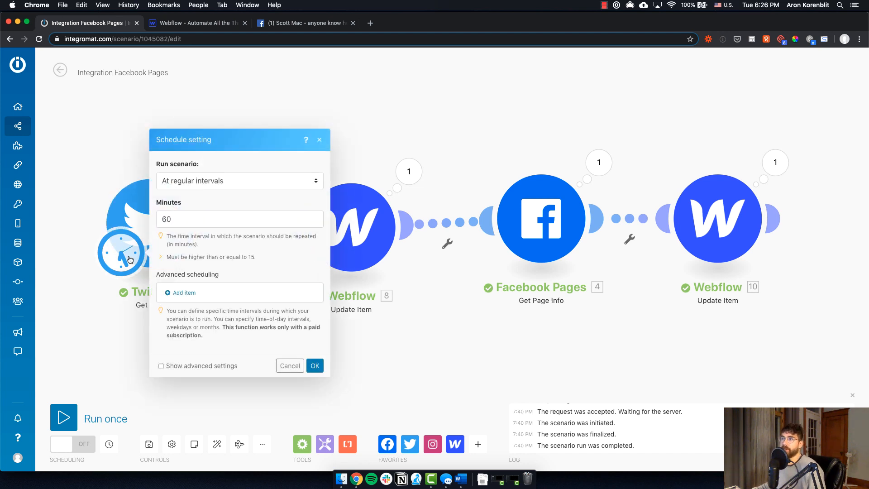
Change the scenario's run interval from 60 to 15 minutes and confirm.
left_click(240, 219)
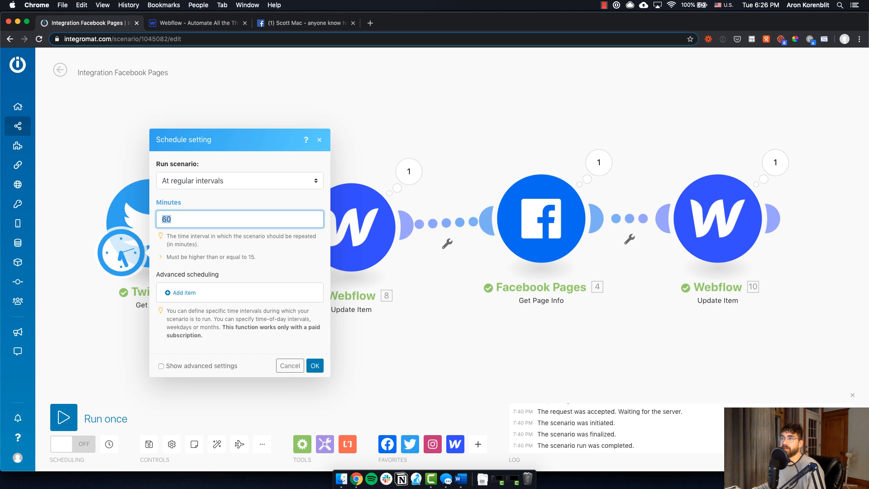
type("15")
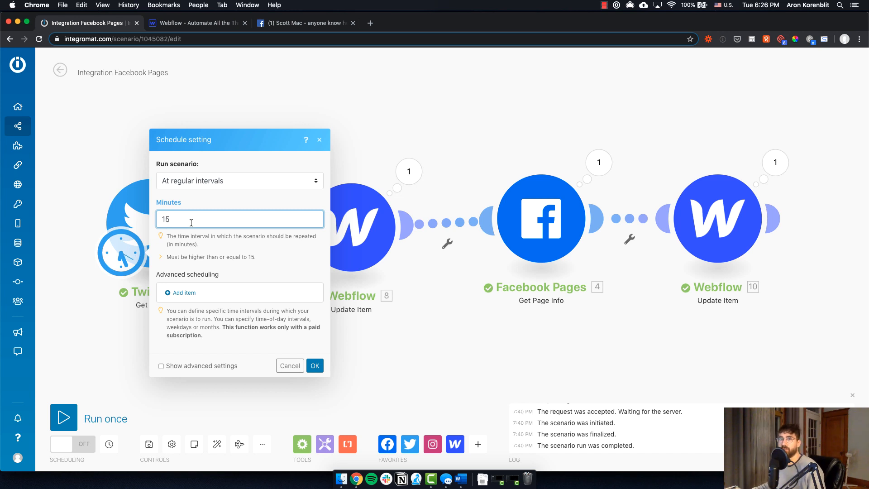
mouse_move(196, 208)
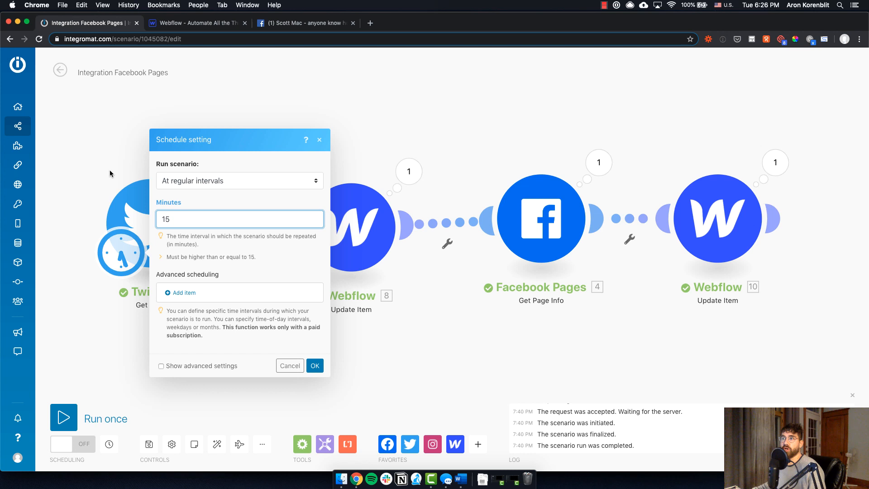
left_click(315, 364)
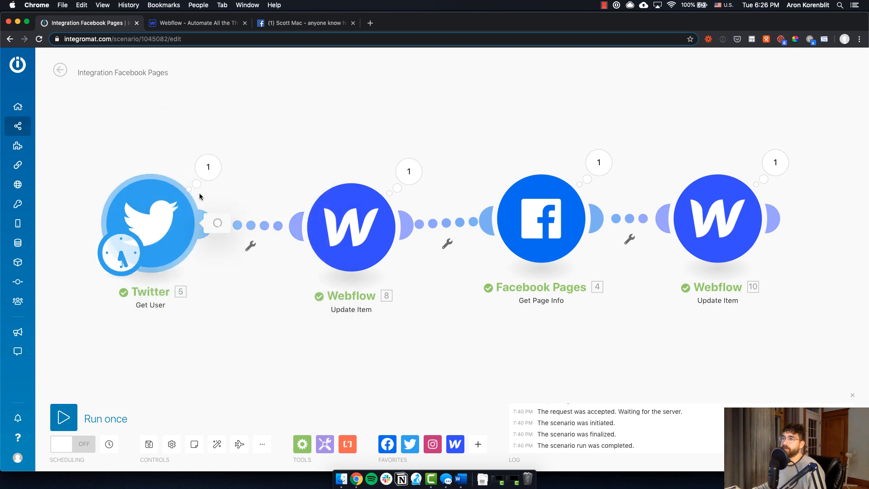
left_click(152, 223)
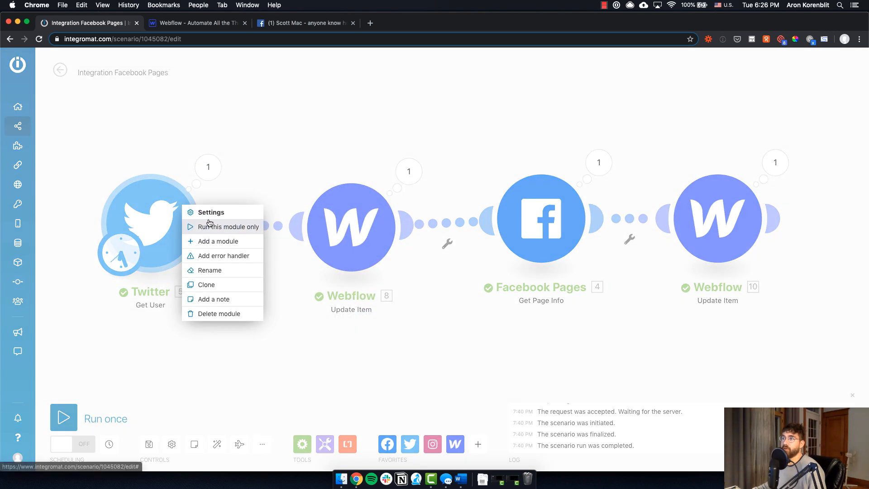
Run the Twitter module alone and check its output Followers count of 739.
left_click(230, 227)
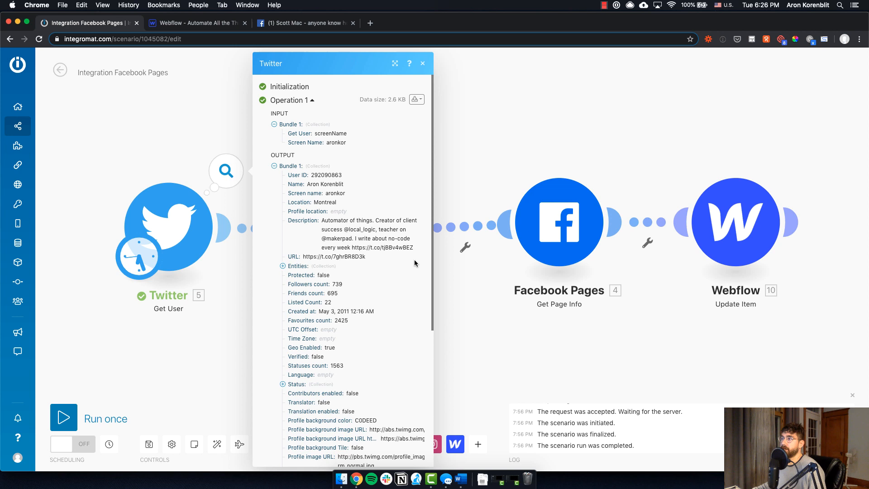
scroll("down", 3)
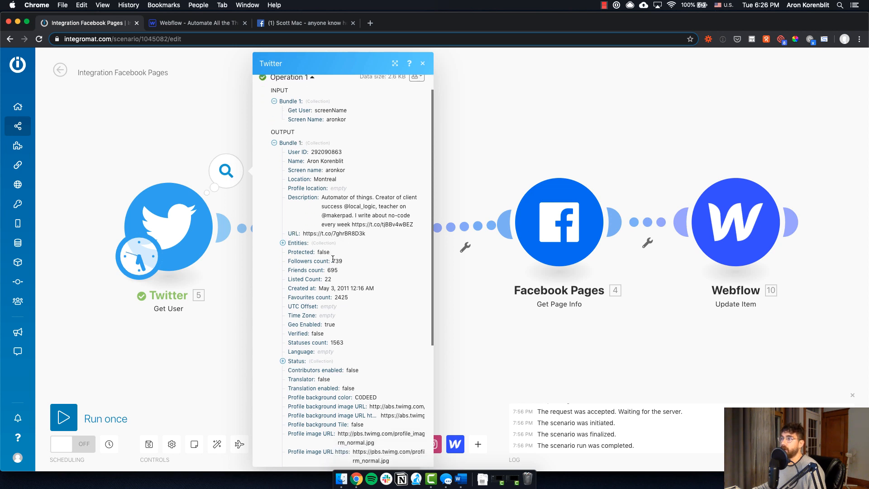
double_click(336, 261)
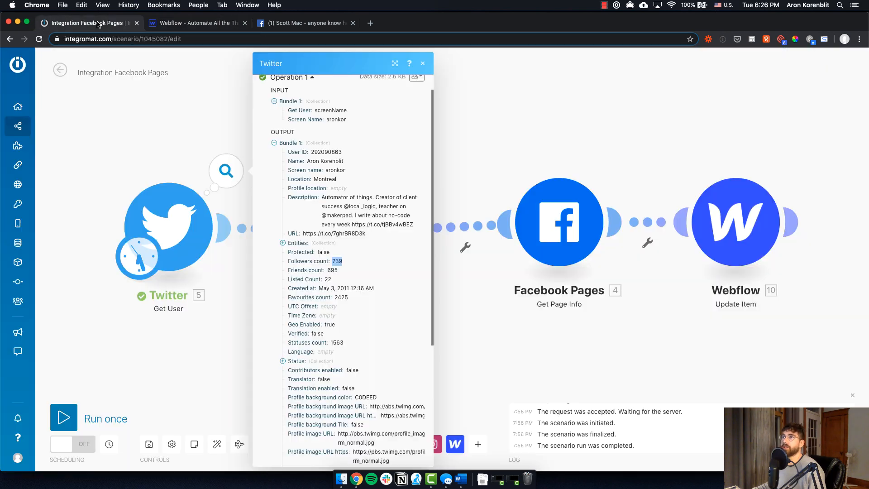
left_click(422, 64)
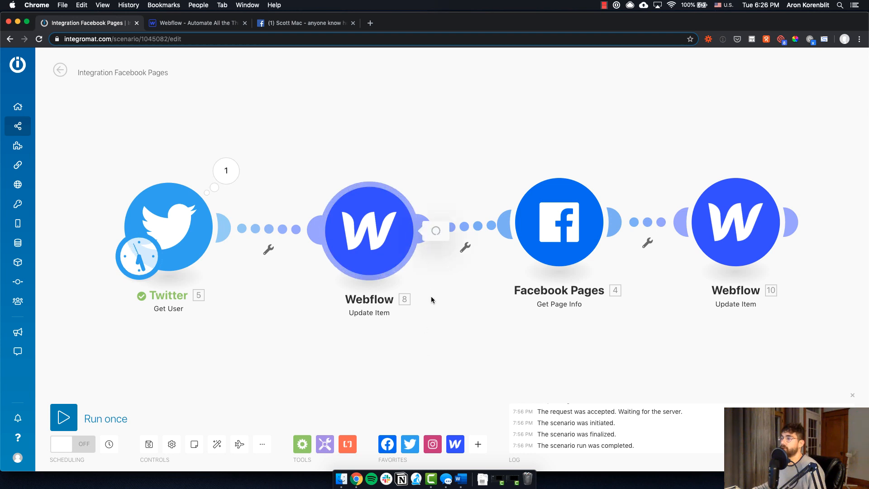
Review the Webflow Update Item mapping of Followers count into Followers or likes with Live Yes.
left_click(378, 237)
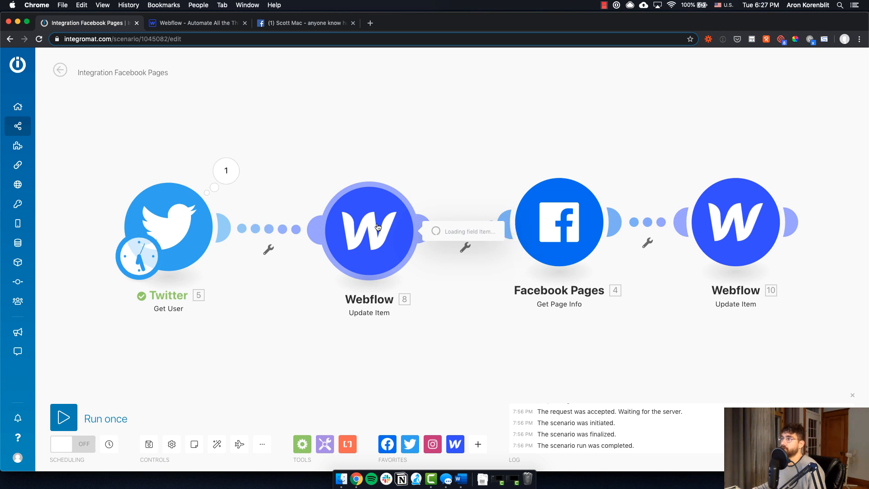
left_click(369, 230)
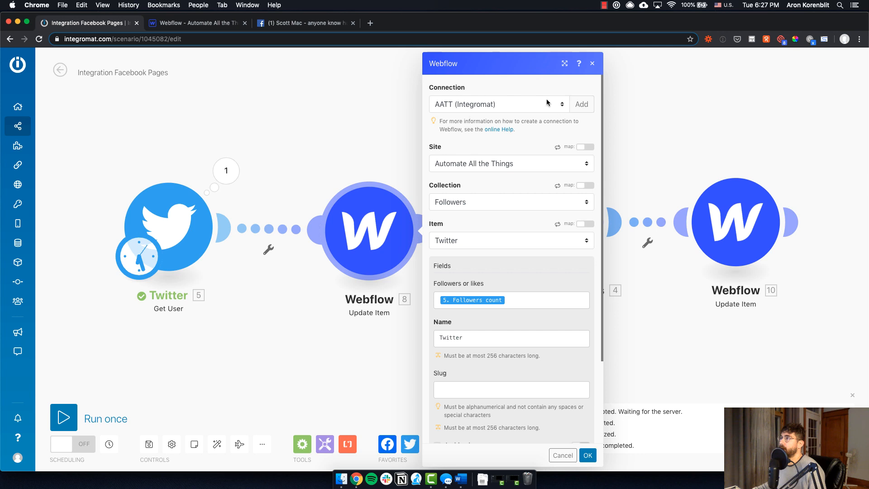
scroll("down", 3)
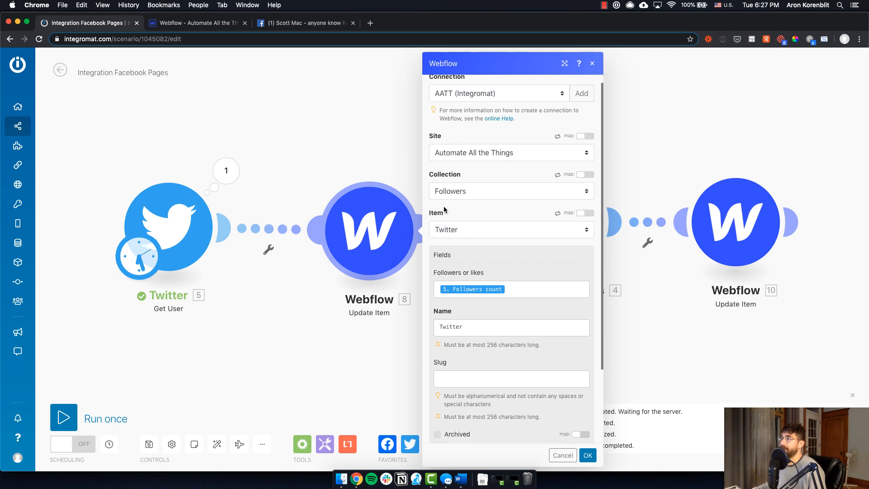
scroll("down", 3)
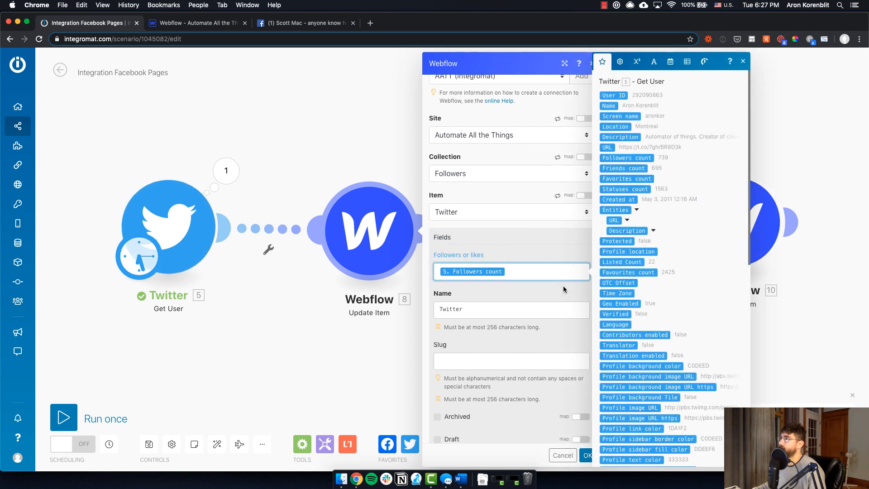
left_click(741, 61)
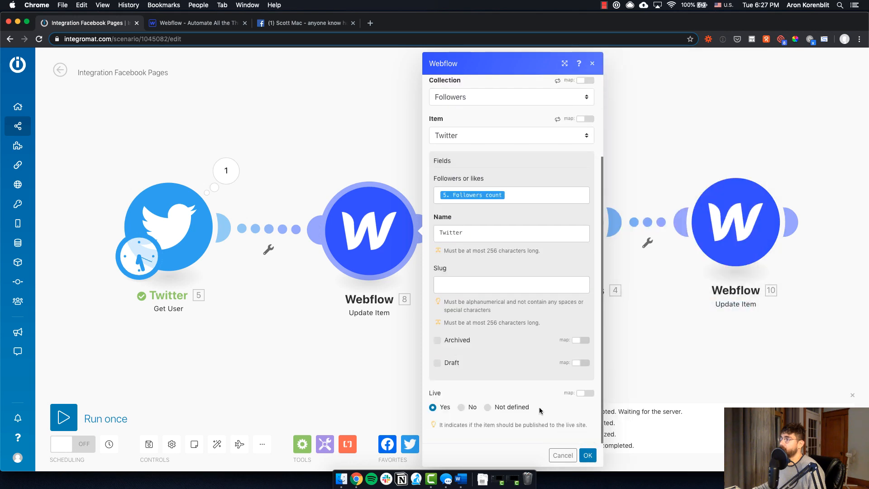
mouse_move(452, 398)
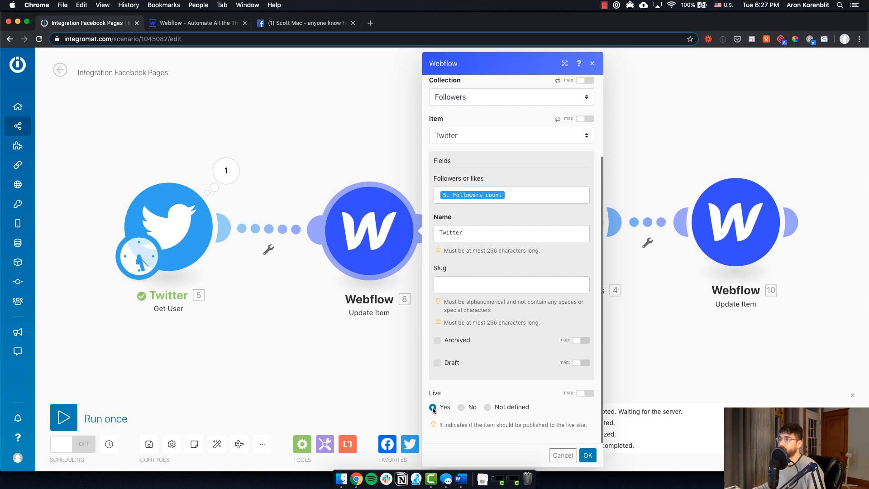
mouse_move(430, 389)
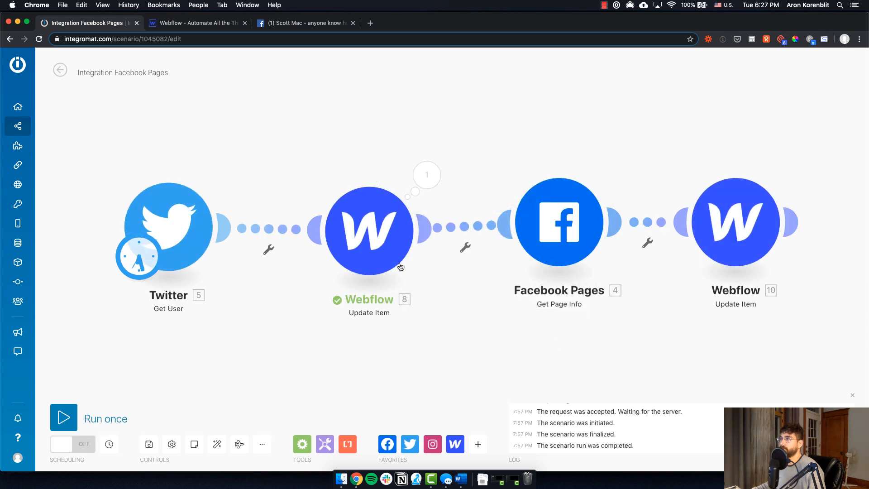
left_click(426, 175)
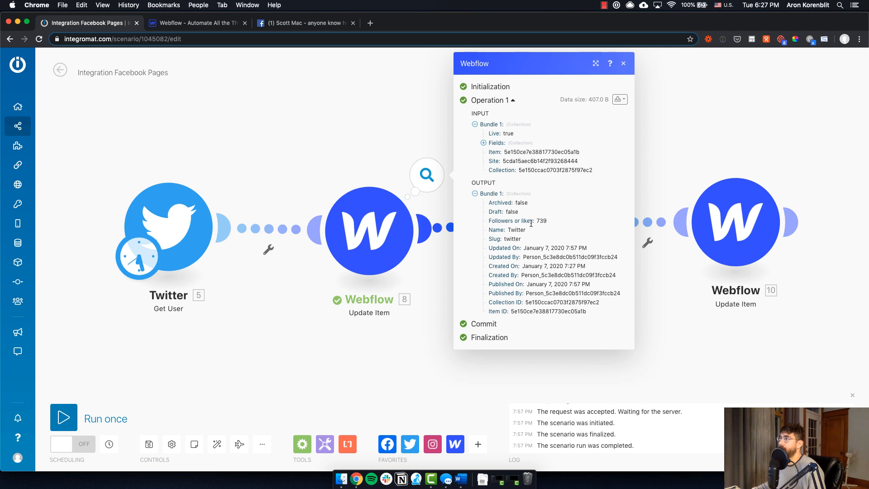
double_click(512, 220)
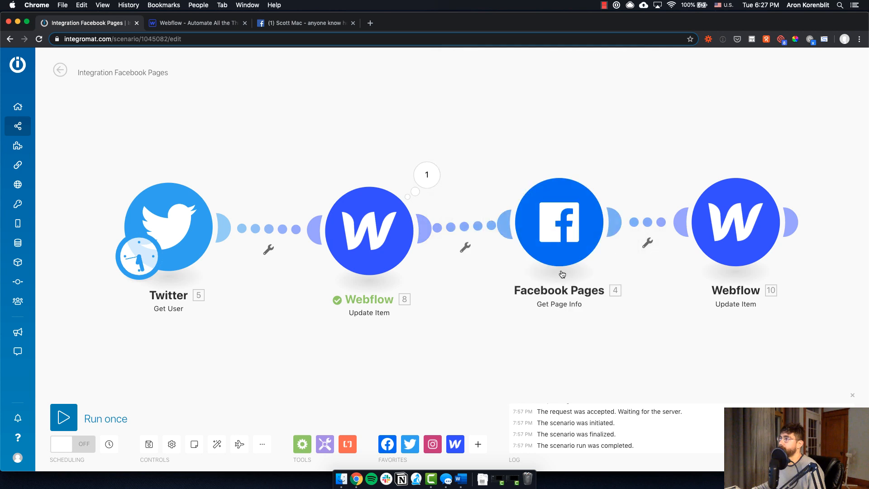
Run the Facebook Pages Get Page Info module alone and check its Country page likes output.
left_click(559, 222)
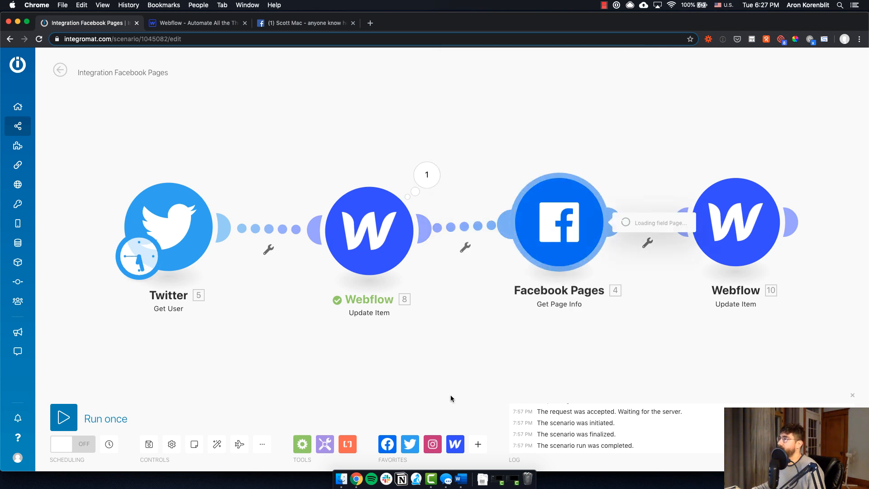
left_click(560, 222)
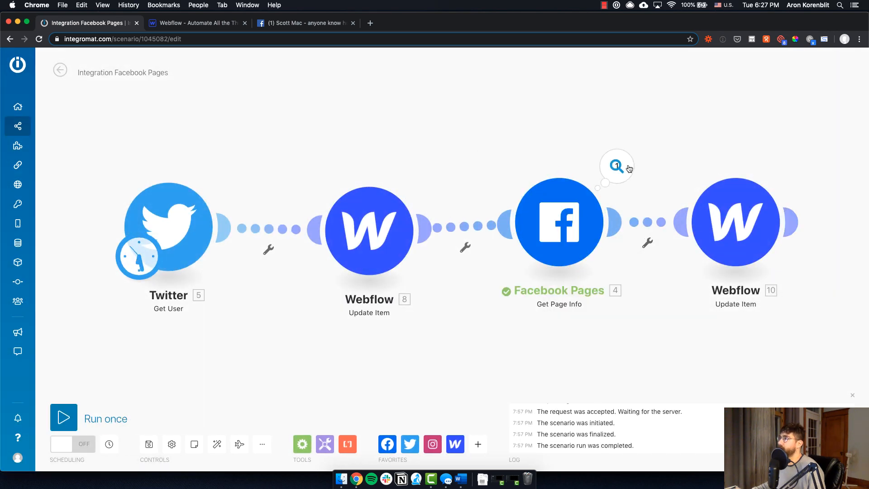
left_click(616, 164)
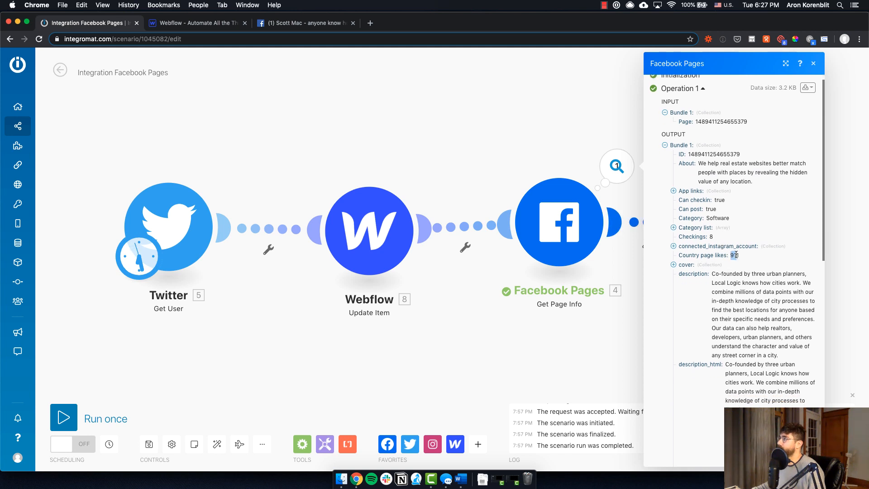
left_click(812, 63)
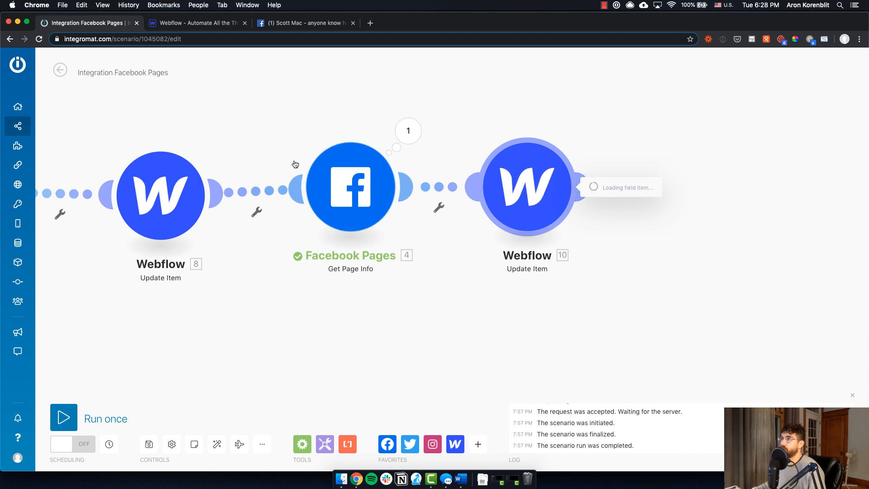
Check the second Webflow module's Country page likes mapping for the Facebook item.
left_click(526, 186)
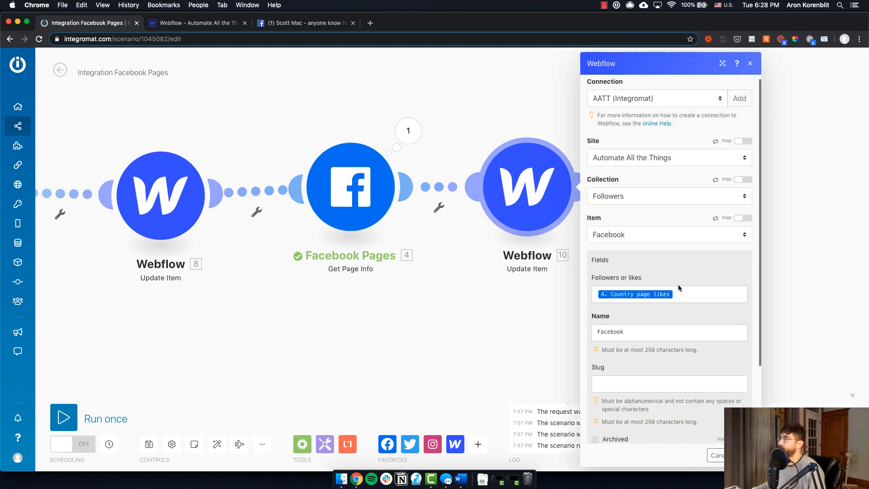
scroll("down", 3)
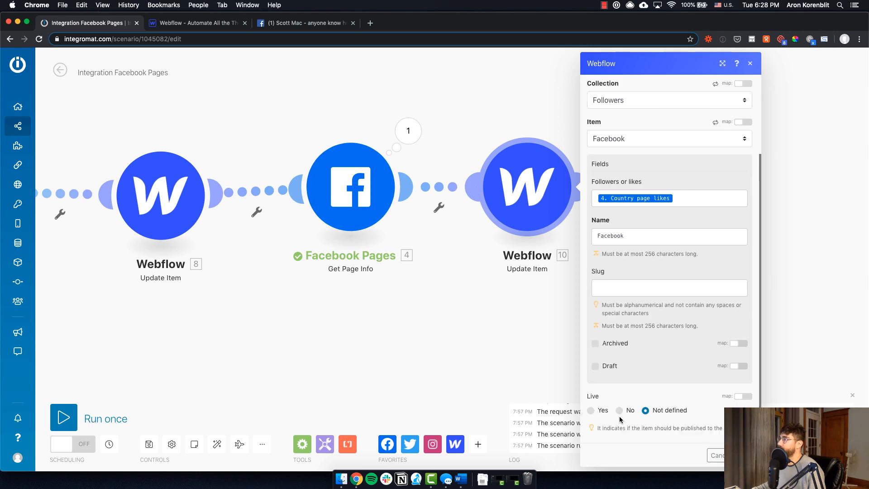
left_click(749, 64)
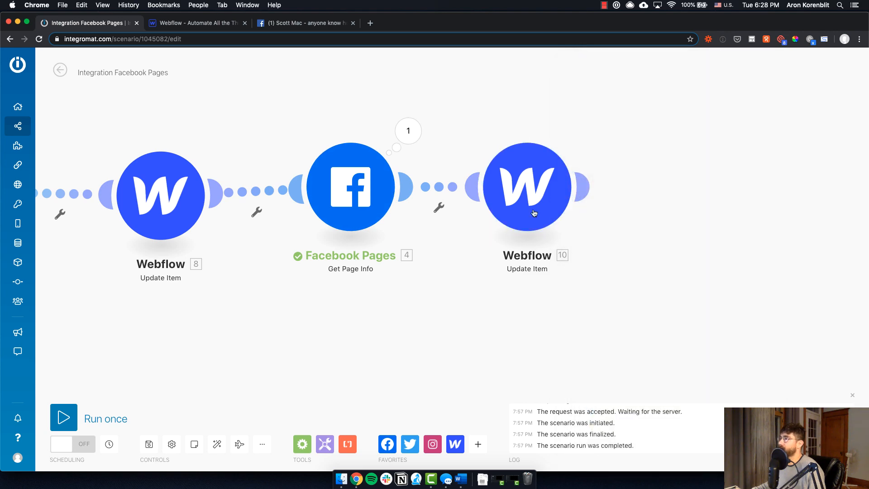
Run the Facebook update step and the full scenario, confirming the Facebook item gets 911.
left_click(527, 187)
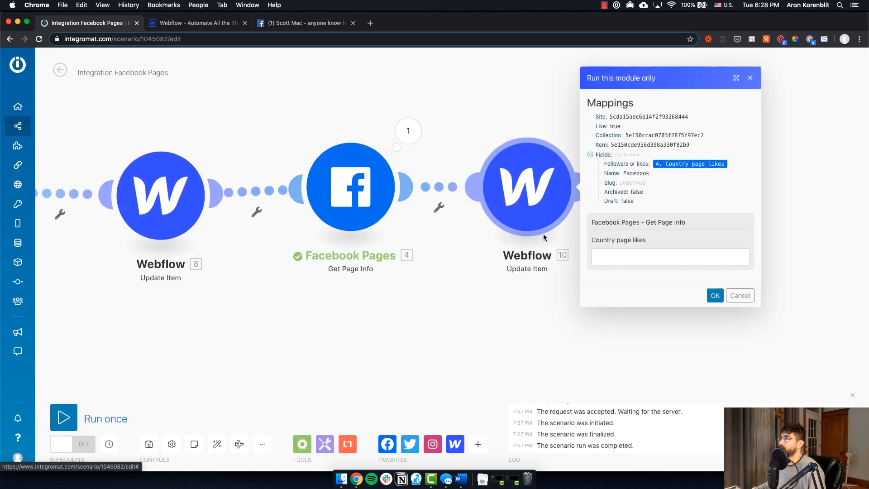
left_click(715, 295)
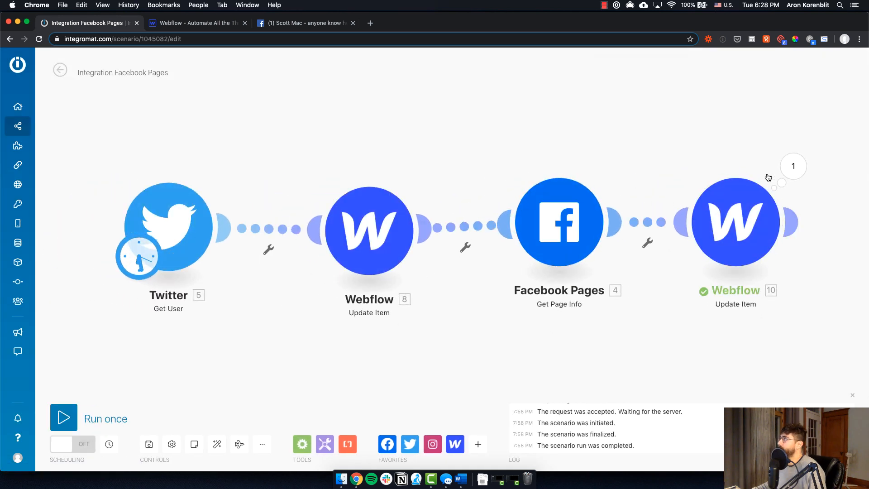
left_click(793, 166)
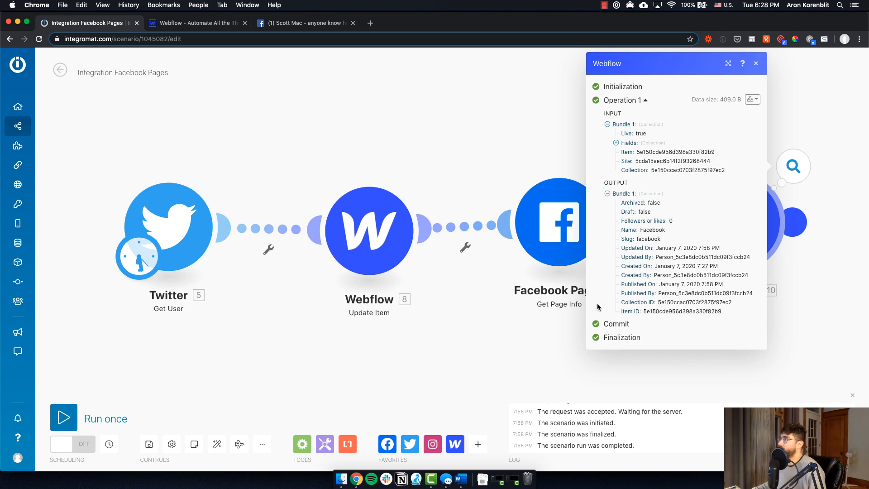
left_click(63, 416)
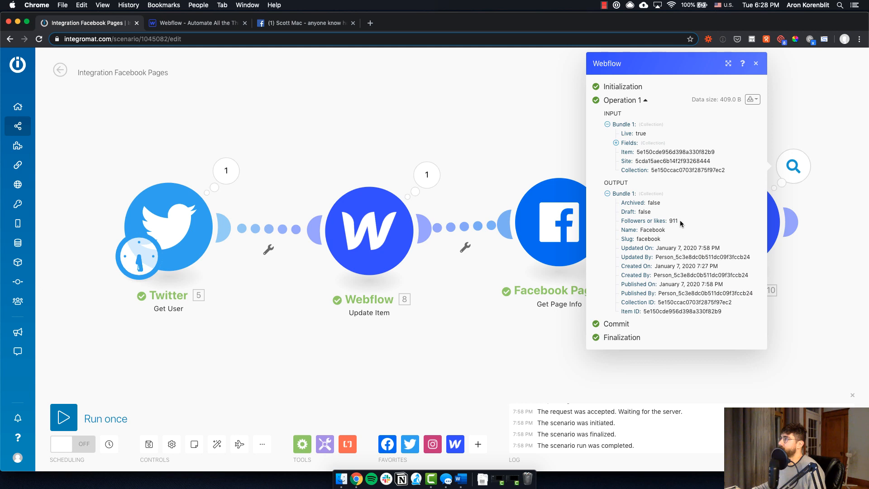
left_click(755, 64)
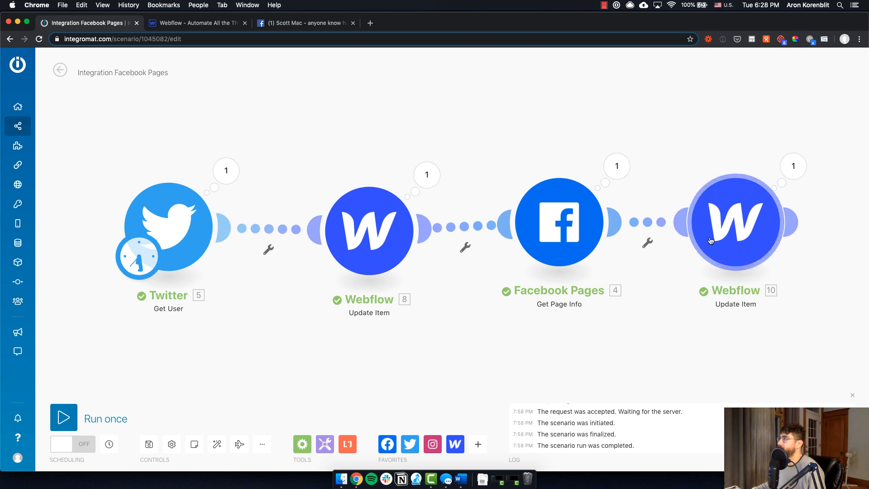
mouse_move(261, 58)
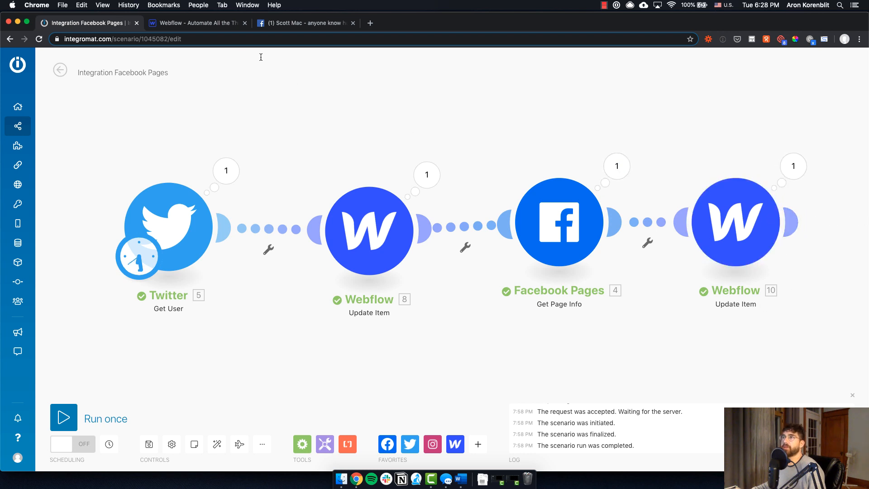
left_click(196, 22)
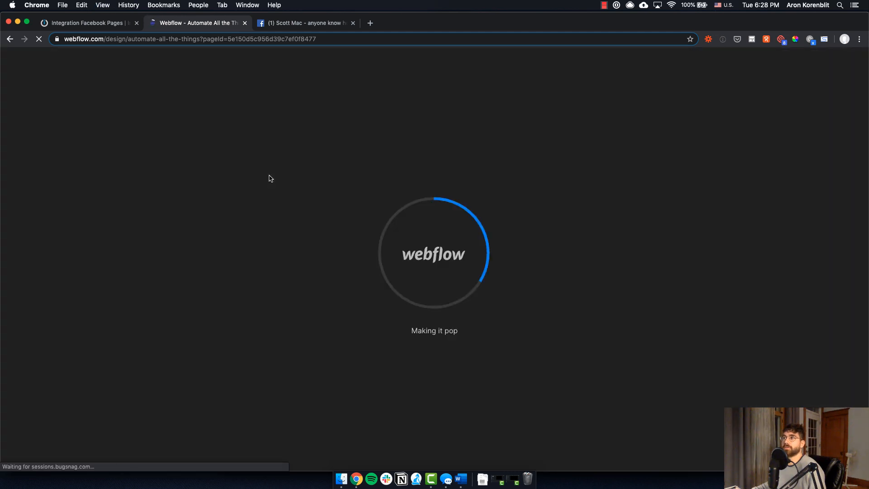
mouse_move(127, 108)
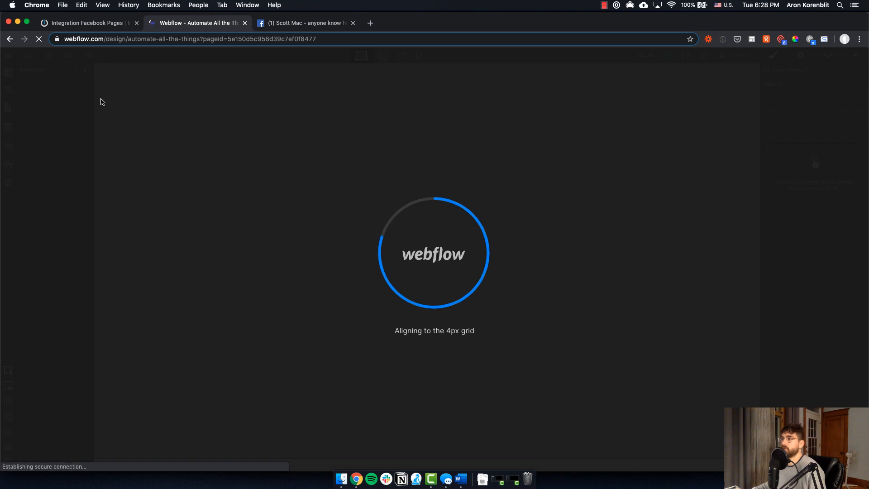
mouse_move(142, 134)
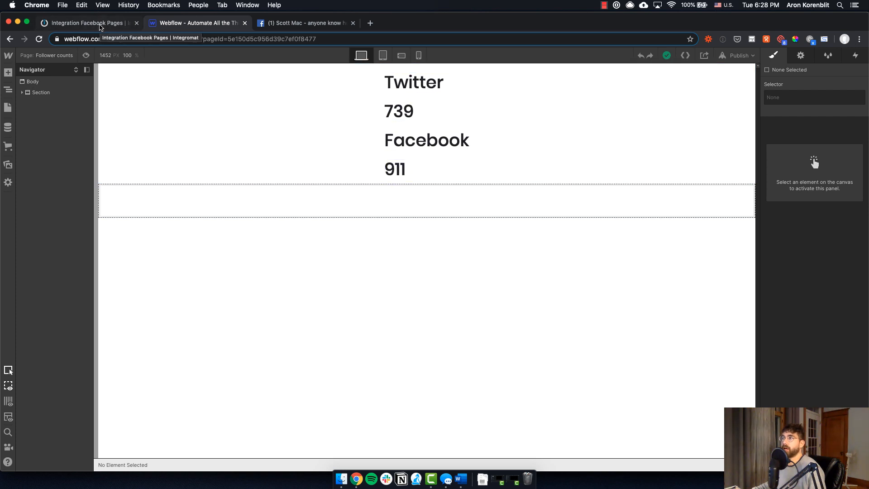
Return to the Integromat scenario after seeing Twitter 739 and Facebook 911 on the page.
left_click(86, 23)
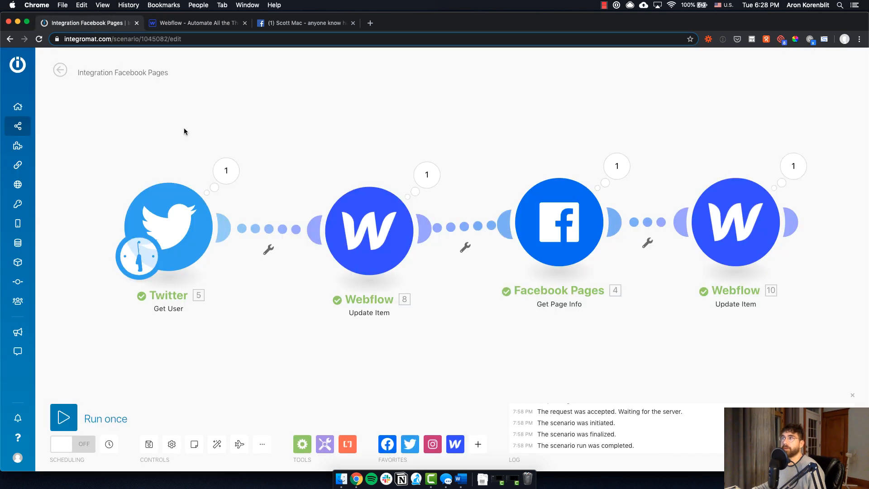